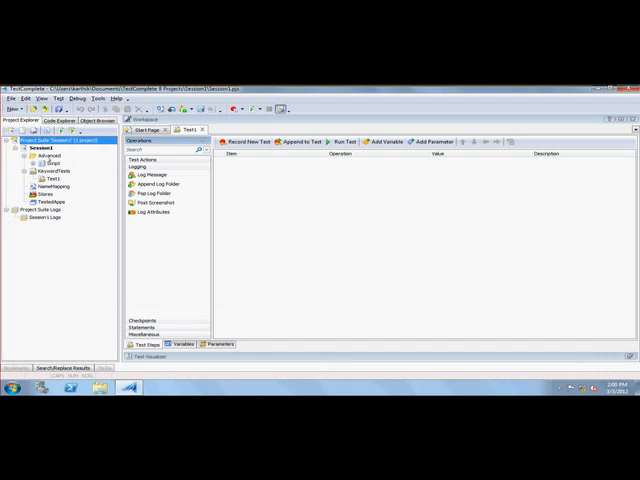
mouse_move(44, 205)
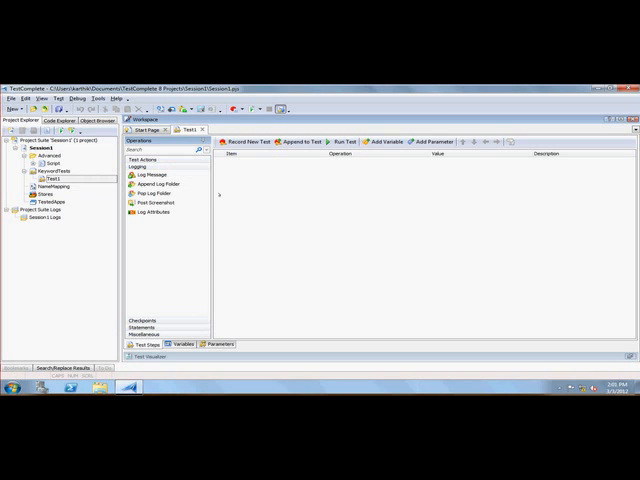
mouse_move(40, 174)
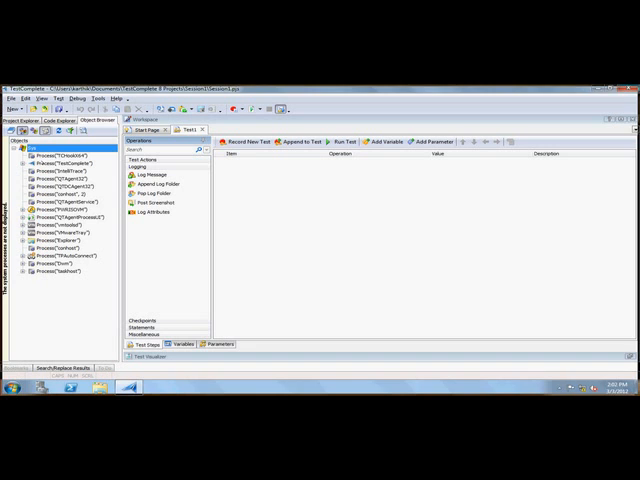
Step: Return to the project tree and display Test1's still-empty Variables list
click(65, 163)
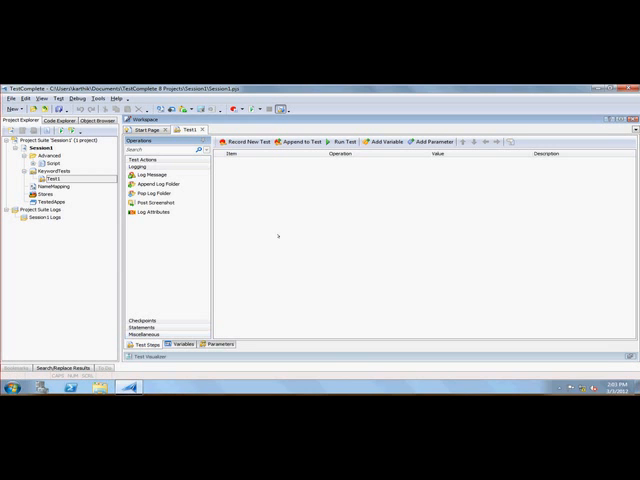
click(178, 343)
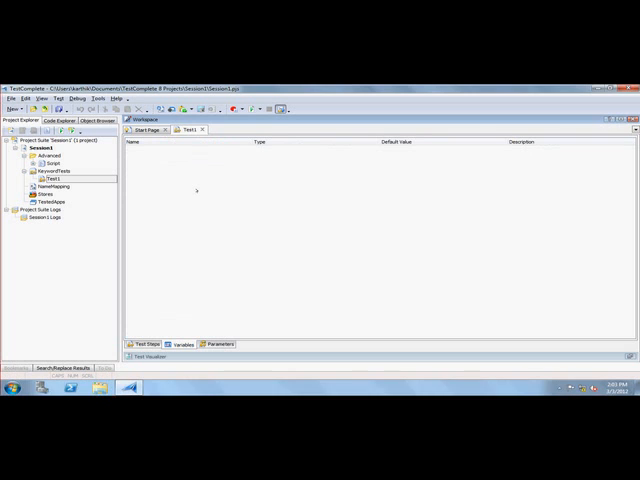
Step: Check Test1's empty Parameters list, then start recording a new test
right_click(210, 195)
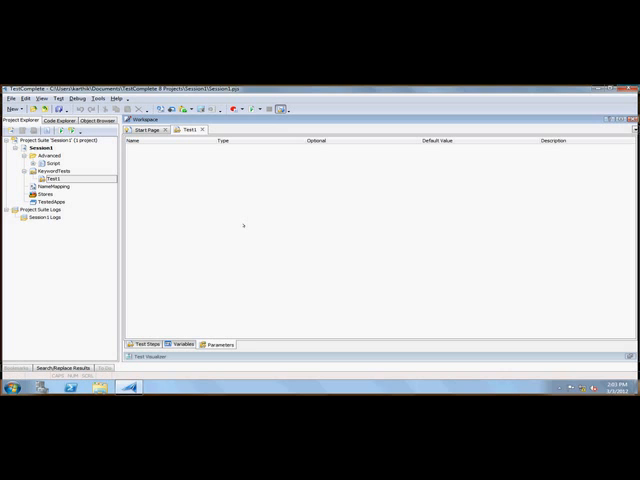
mouse_move(236, 183)
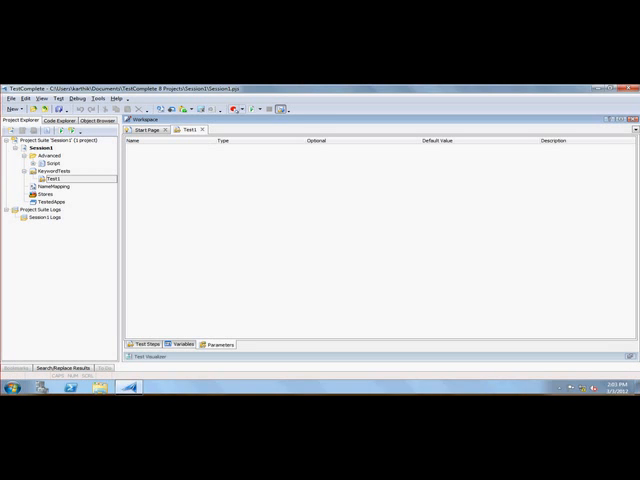
click(240, 109)
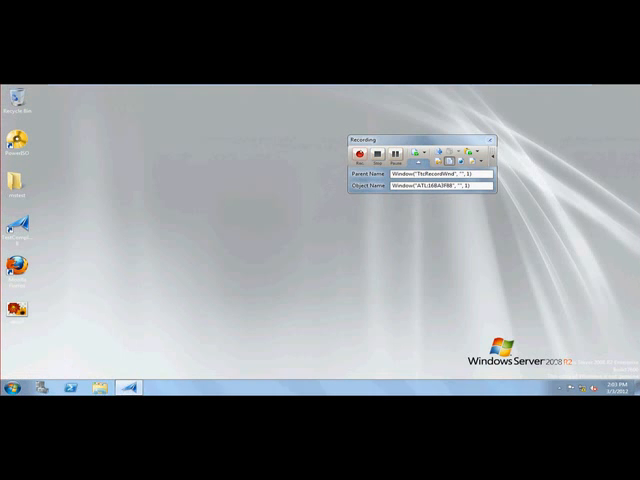
Step: With recording running, open the Windows Start menu listing Calculator and Notepad
click(358, 156)
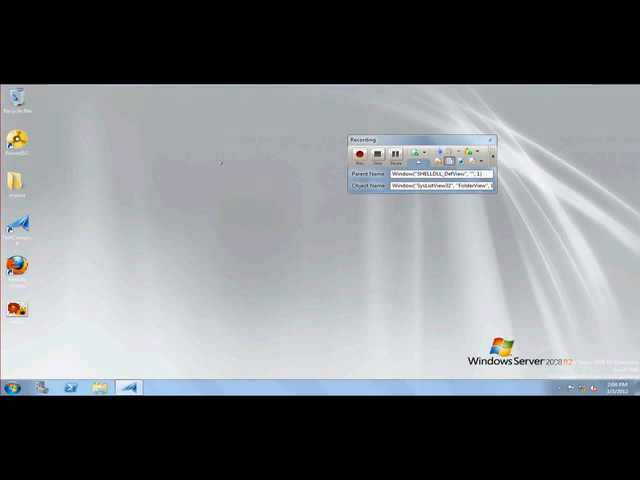
mouse_move(205, 190)
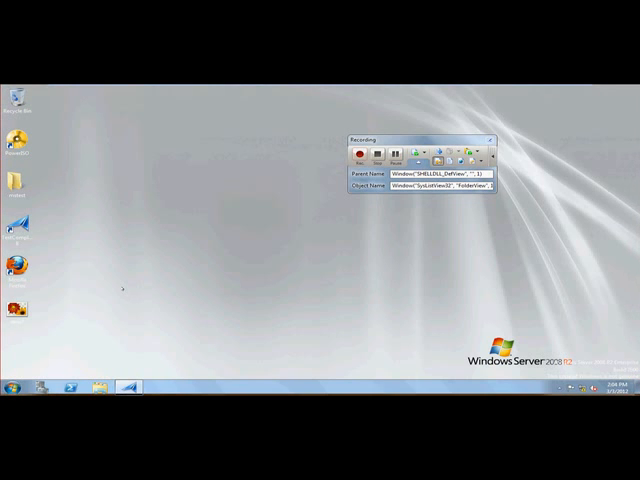
click(11, 389)
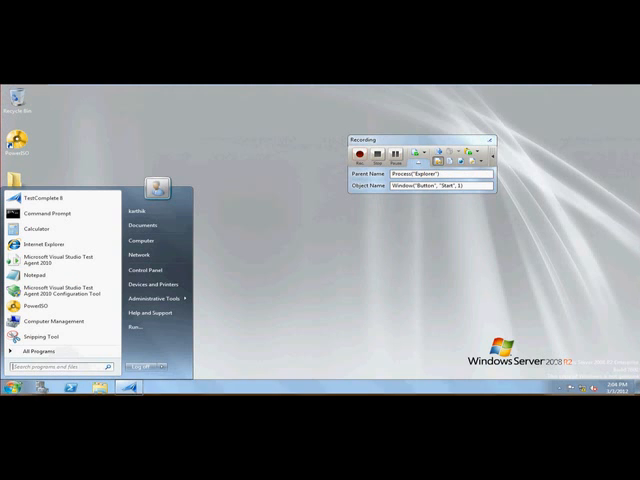
mouse_move(48, 338)
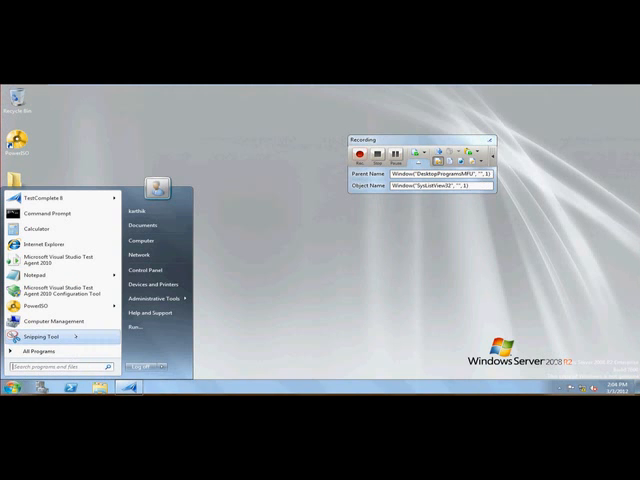
mouse_move(40, 230)
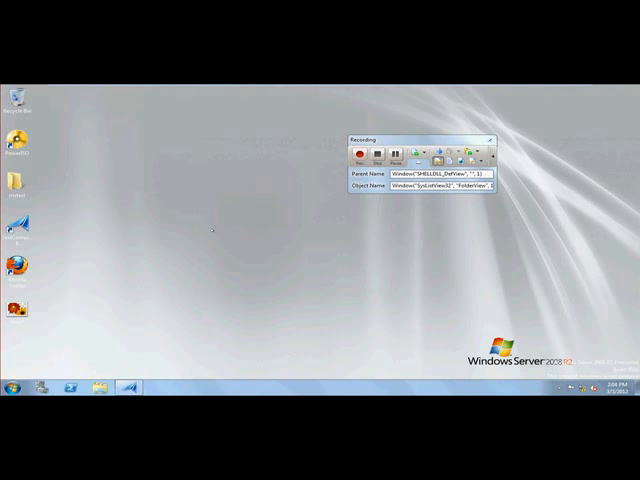
mouse_move(210, 233)
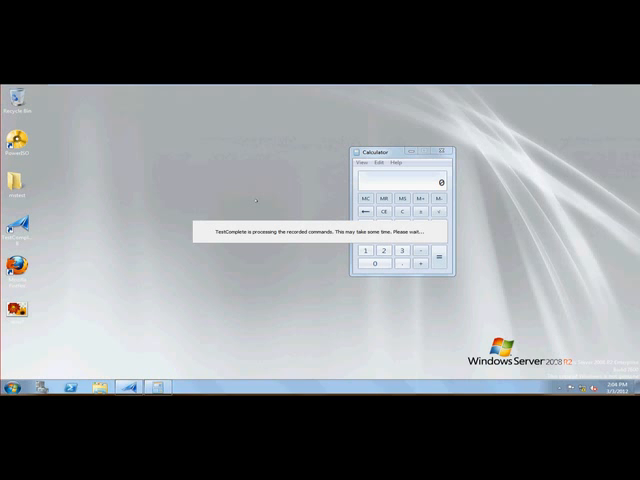
mouse_move(332, 236)
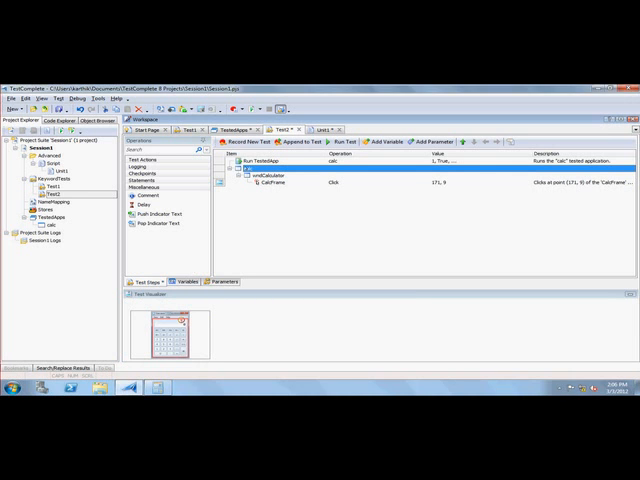
Step: Confirm 'calc' as the name of Test2's recorded step group
click(260, 170)
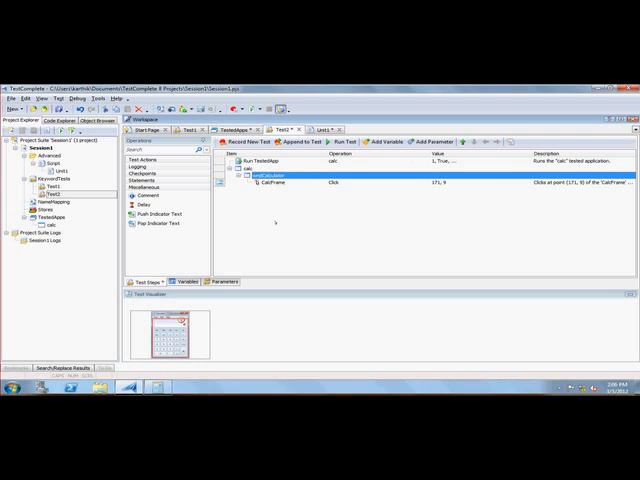
click(185, 281)
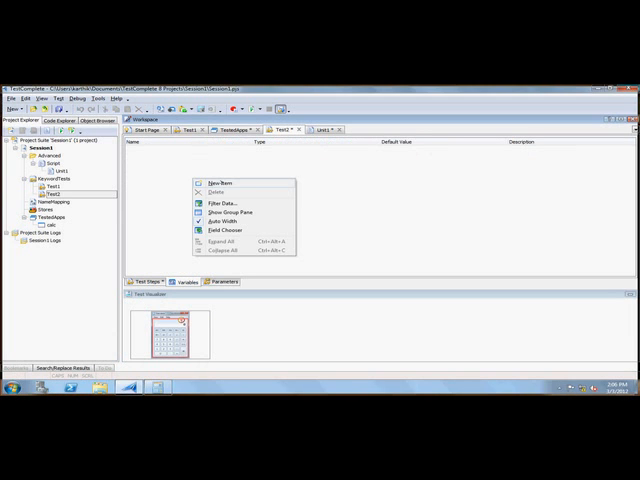
Step: Add variable Var1 of type String to Test2 with default value 'Hello'
click(212, 178)
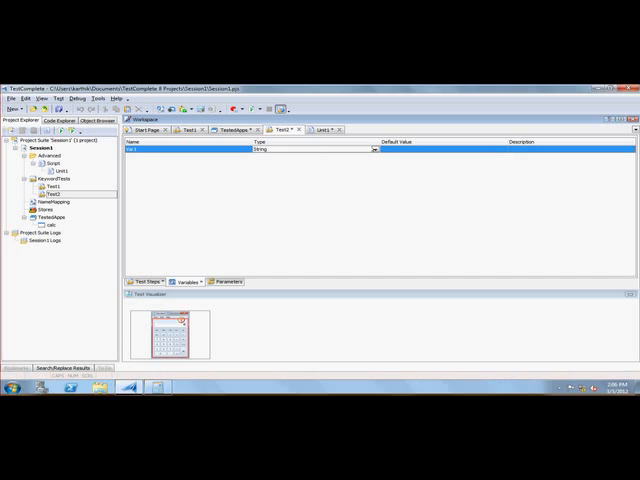
click(372, 151)
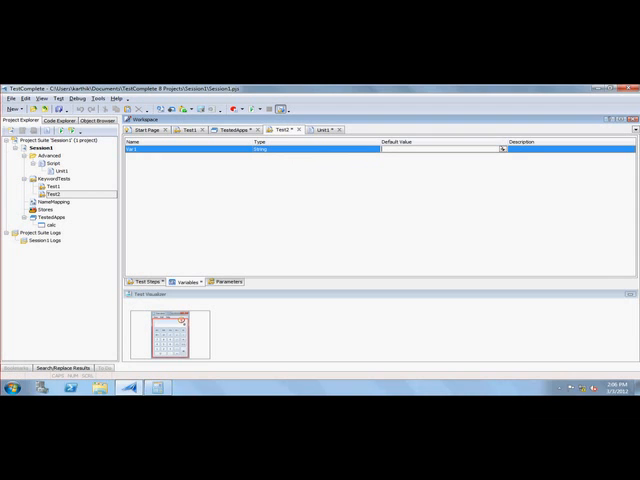
click(504, 151)
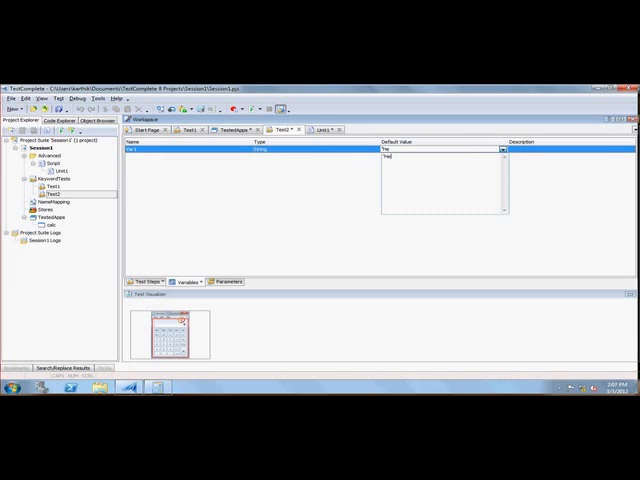
text(Hello)
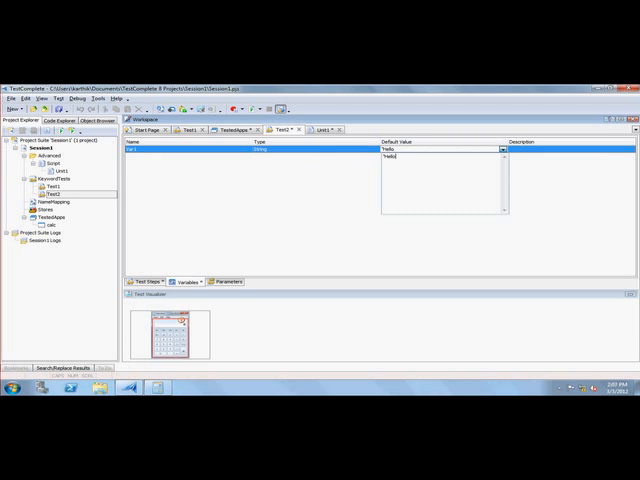
text(HQ)
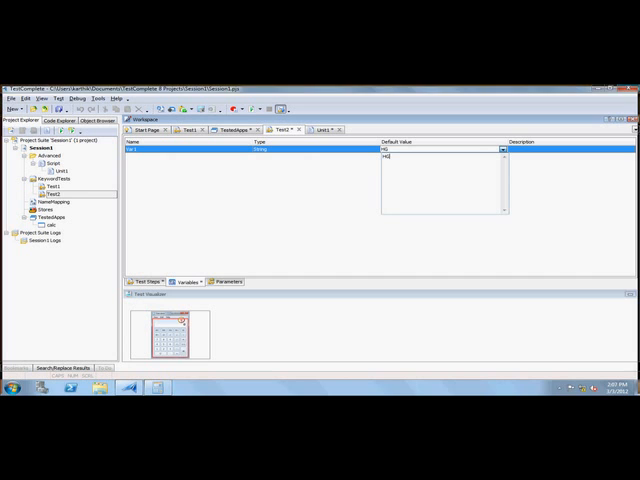
text(Hello)
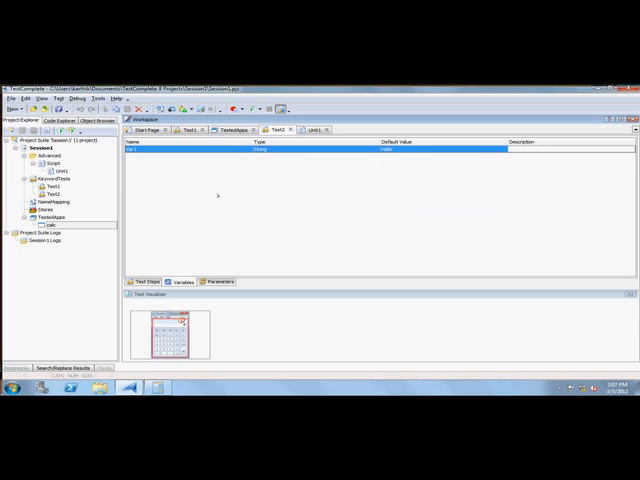
click(217, 281)
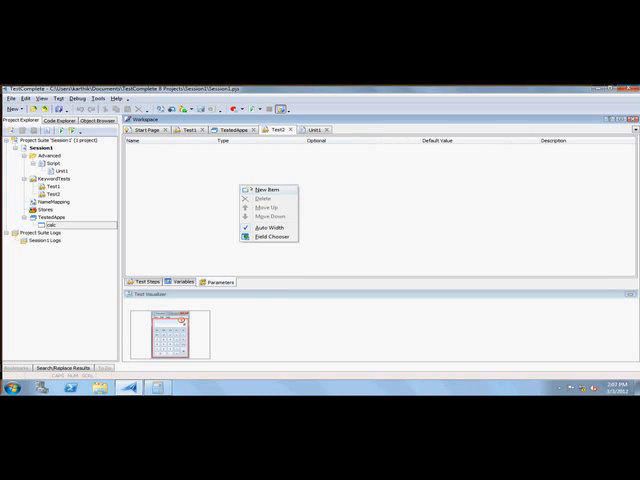
Step: Create Test2's new parameter Param1 and choose String as its type
click(262, 188)
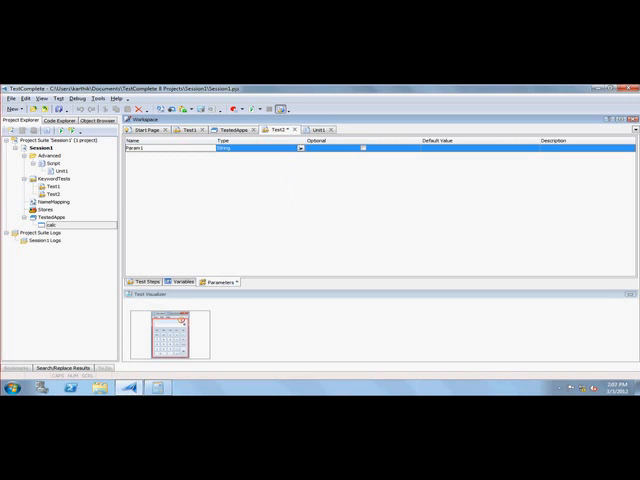
click(299, 149)
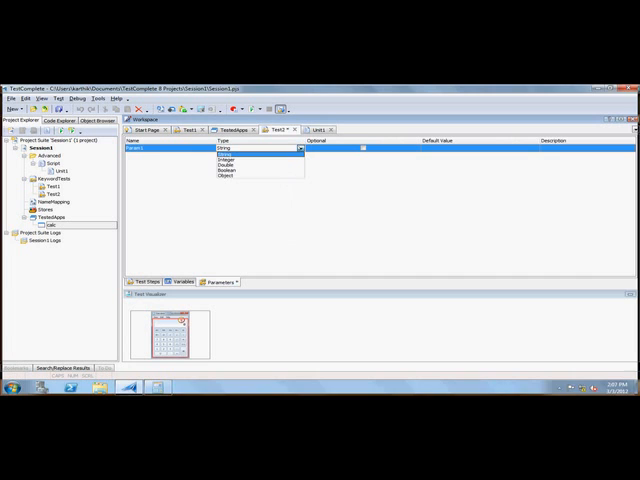
click(244, 150)
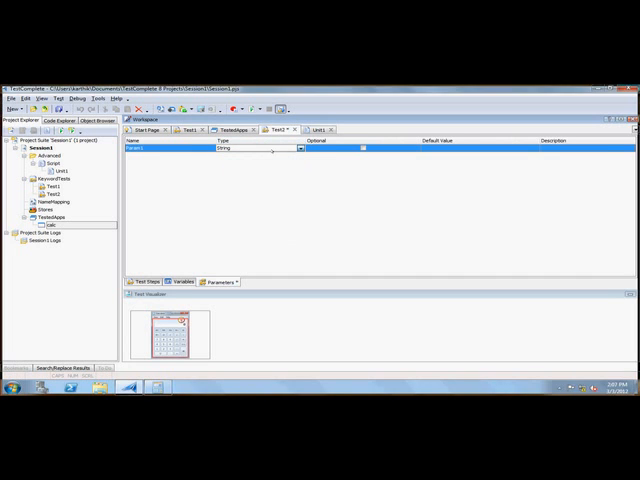